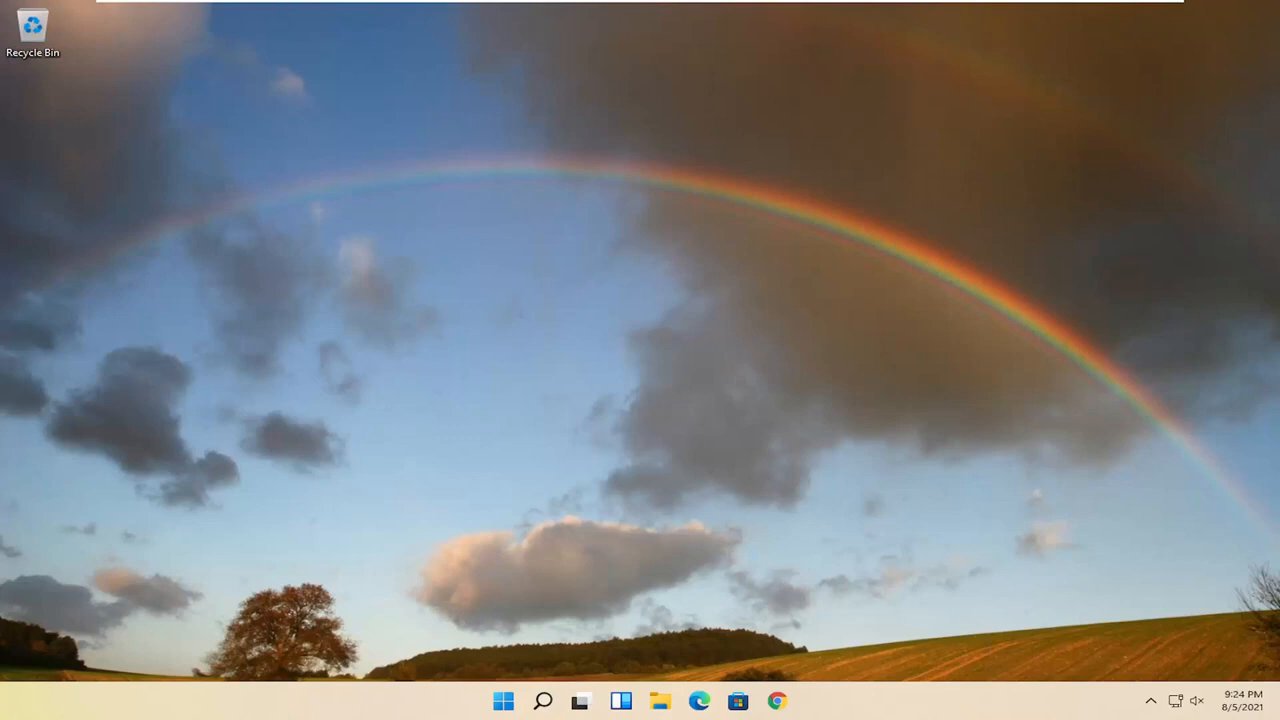
Search Windows for 'dev' to bring up Device Manager.
left_click(543, 700)
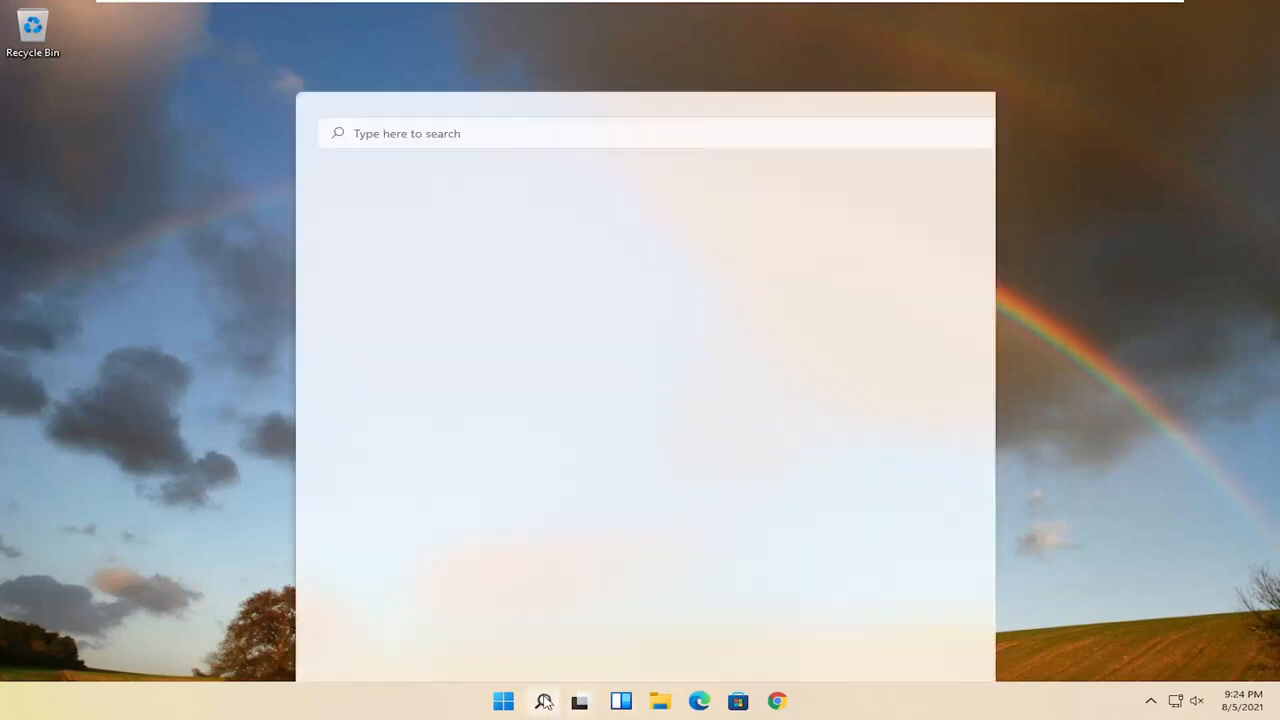
type("device manager")
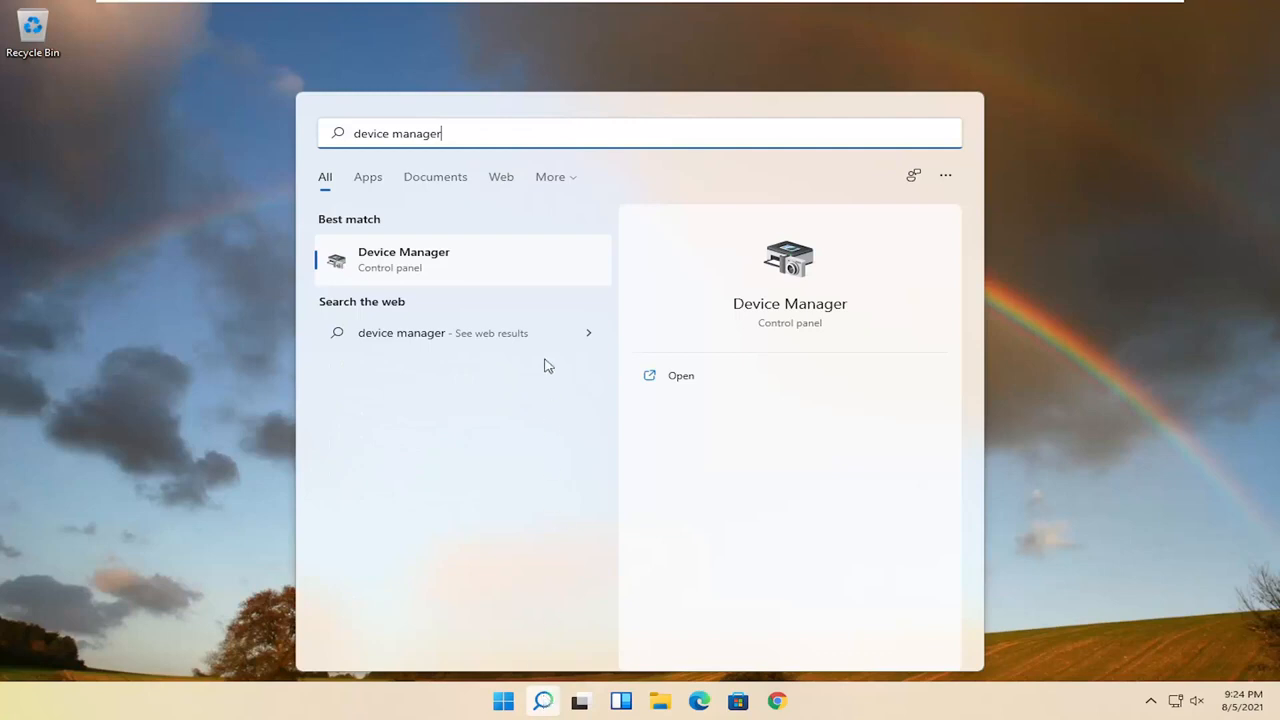
mouse_move(395, 265)
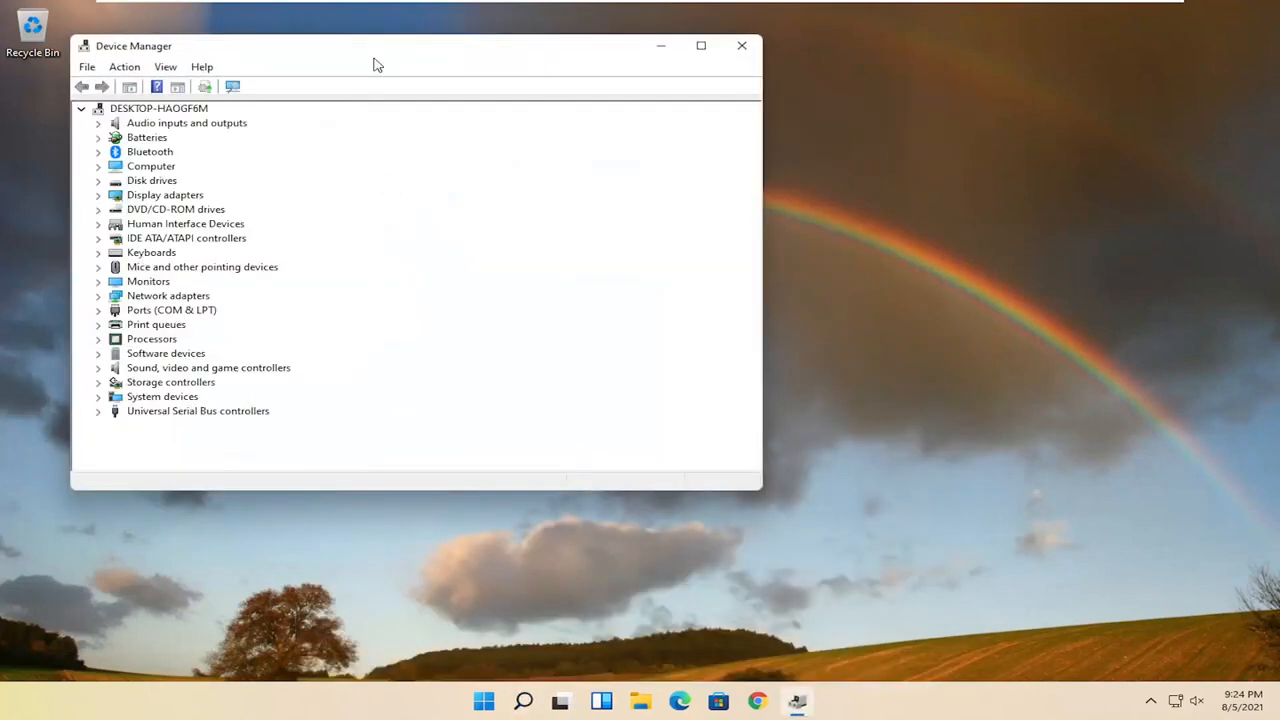
Expand Universal Serial Bus controllers in Device Manager to reveal USB Composite Device.
left_click_drag(377, 46, 614, 79)
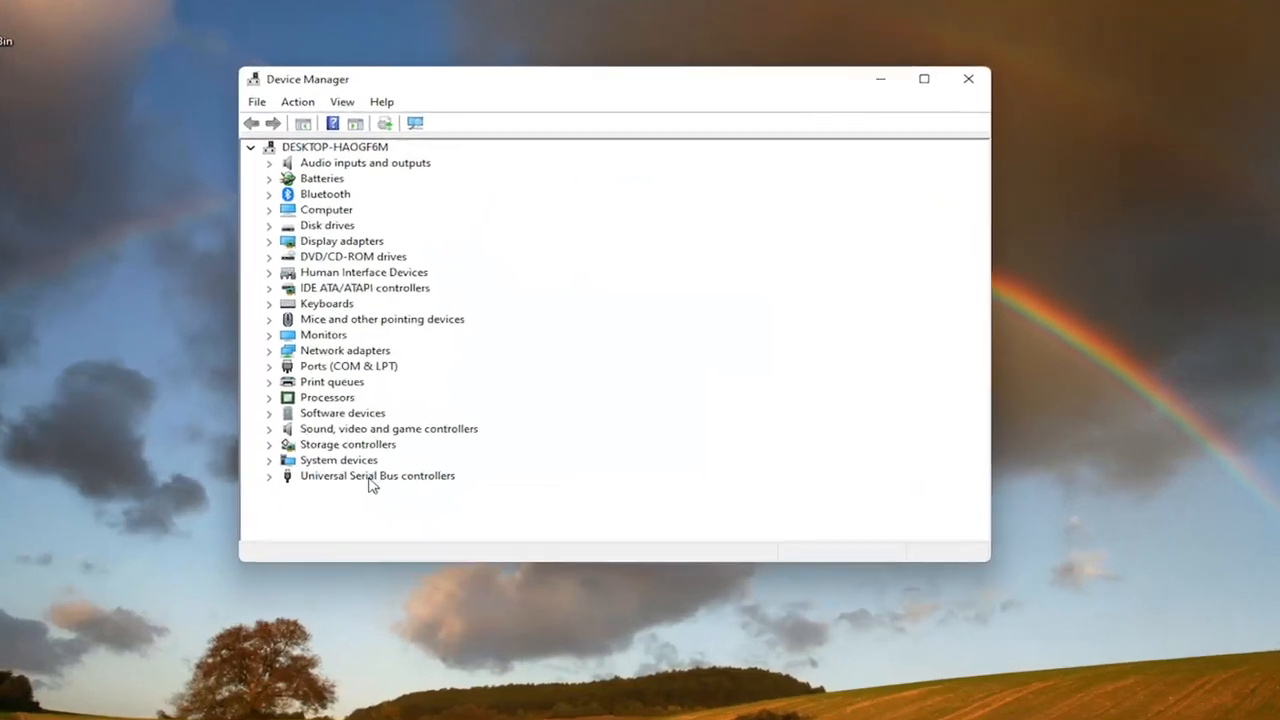
left_click(269, 475)
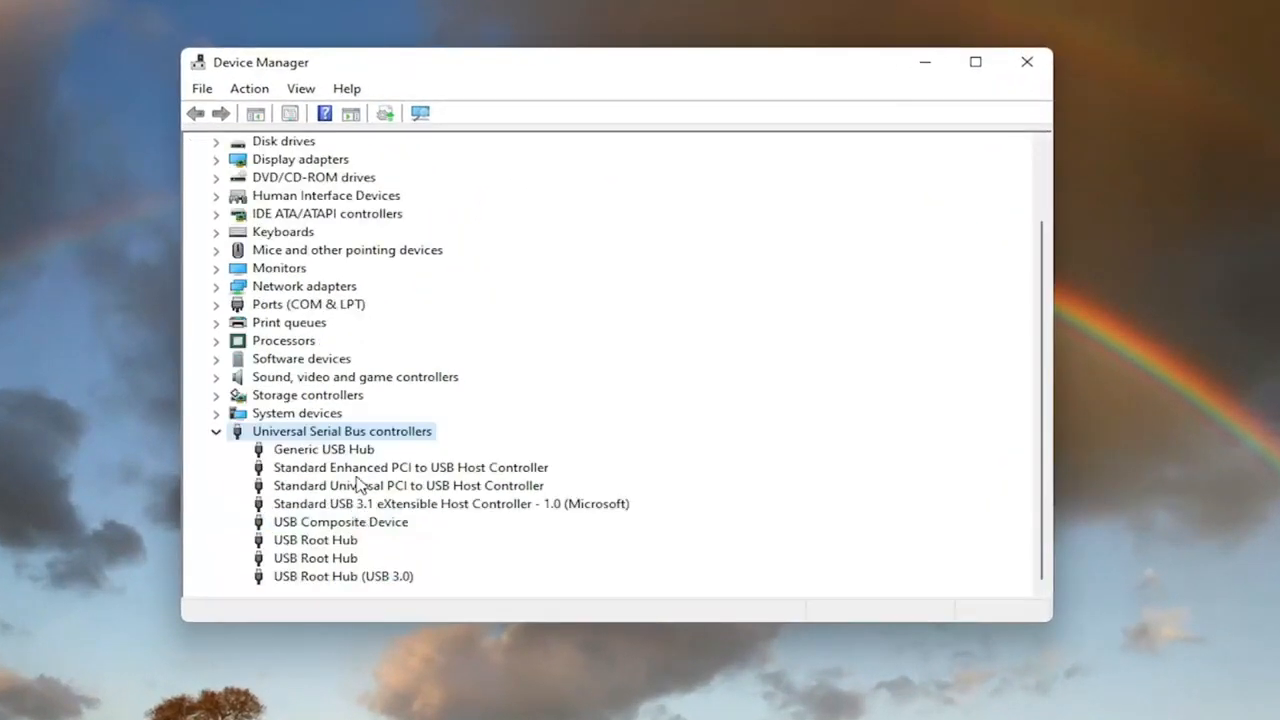
mouse_move(385, 555)
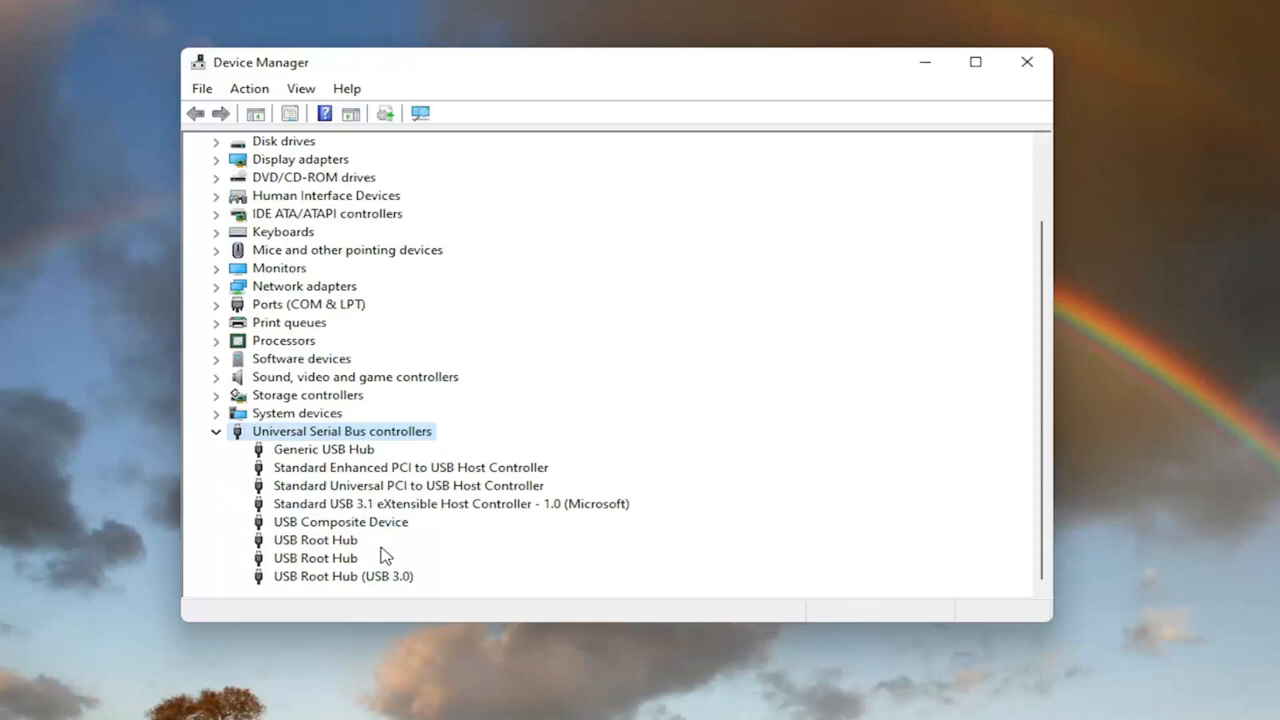
mouse_move(384, 551)
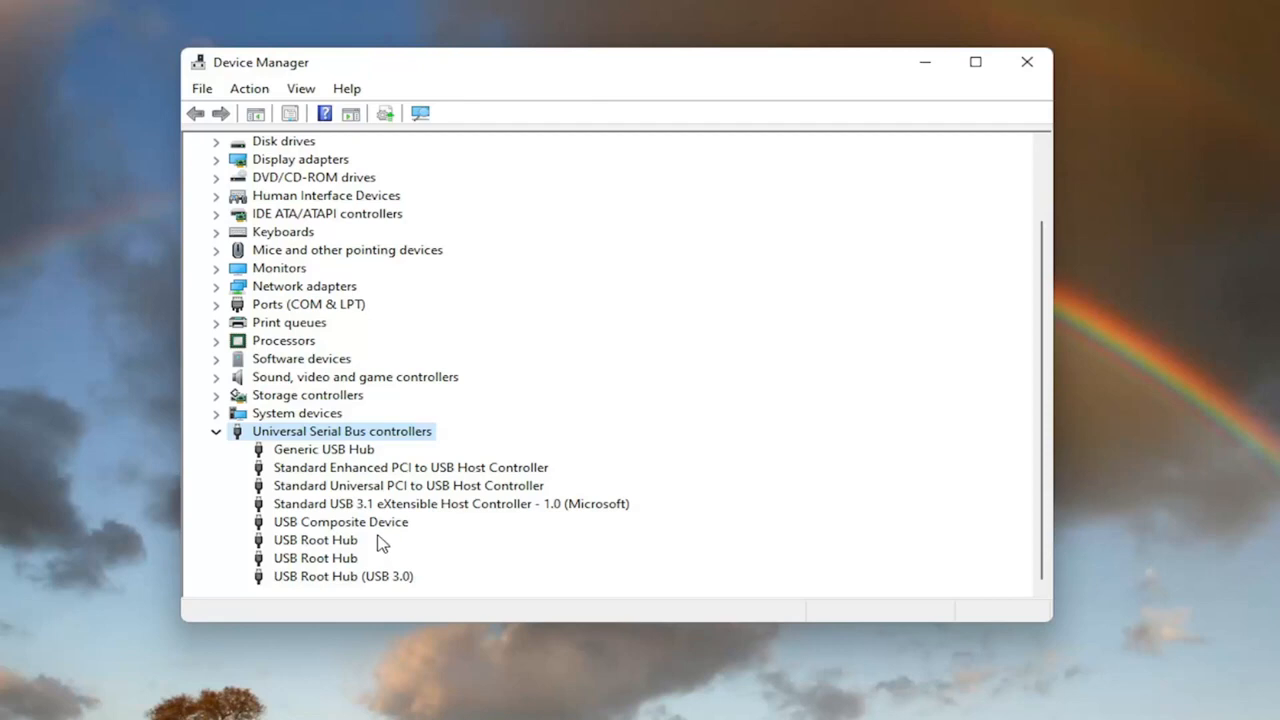
mouse_move(370, 528)
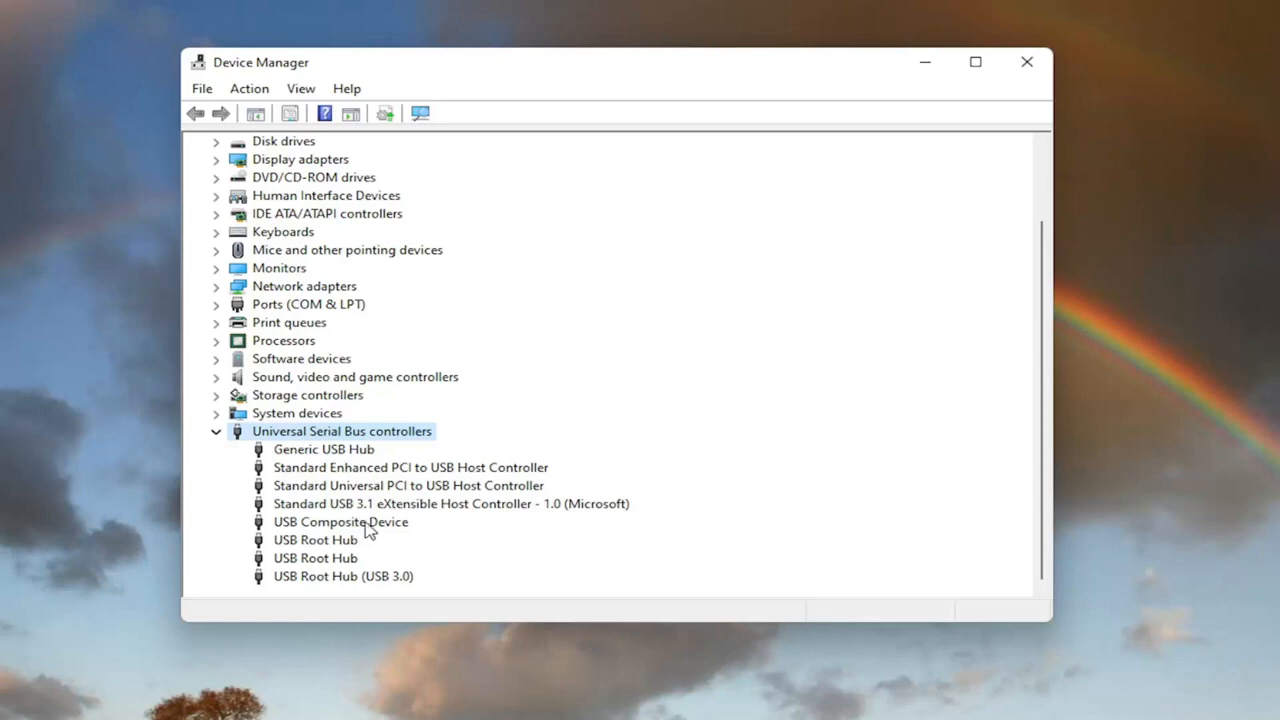
mouse_move(322, 530)
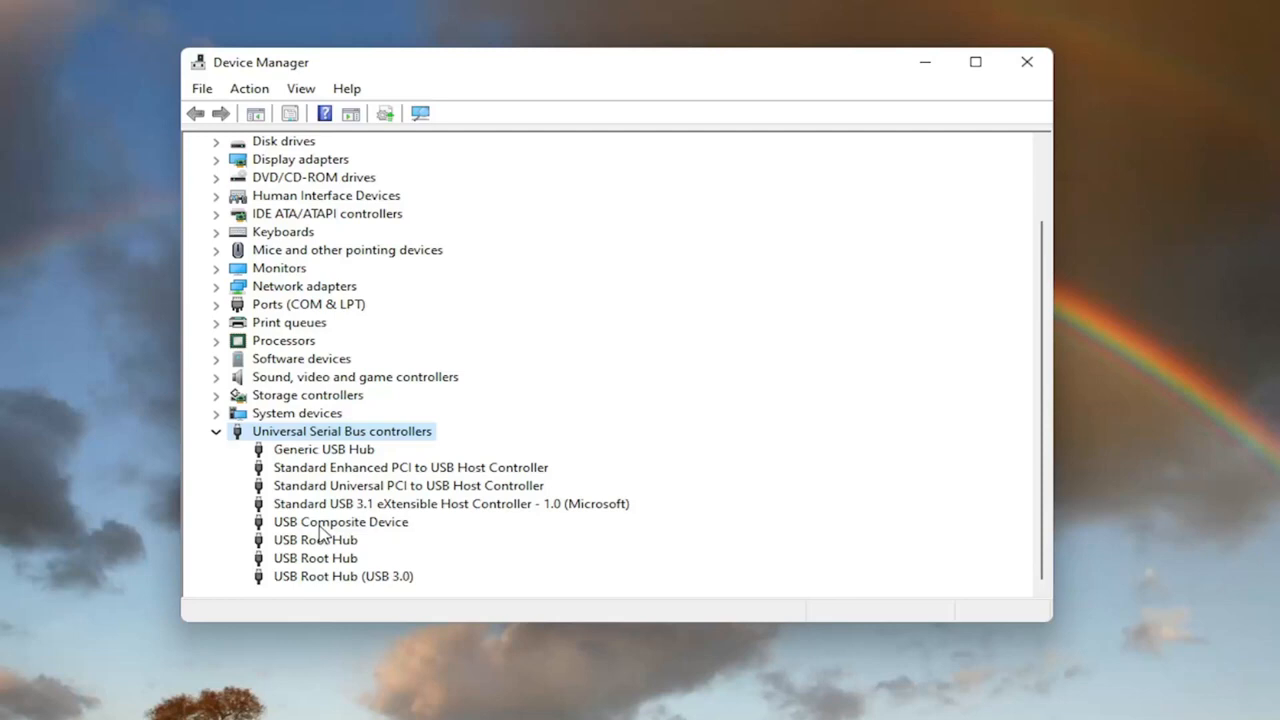
Search automatically for a USB Composite Device driver and dismiss the already-installed report.
right_click(340, 521)
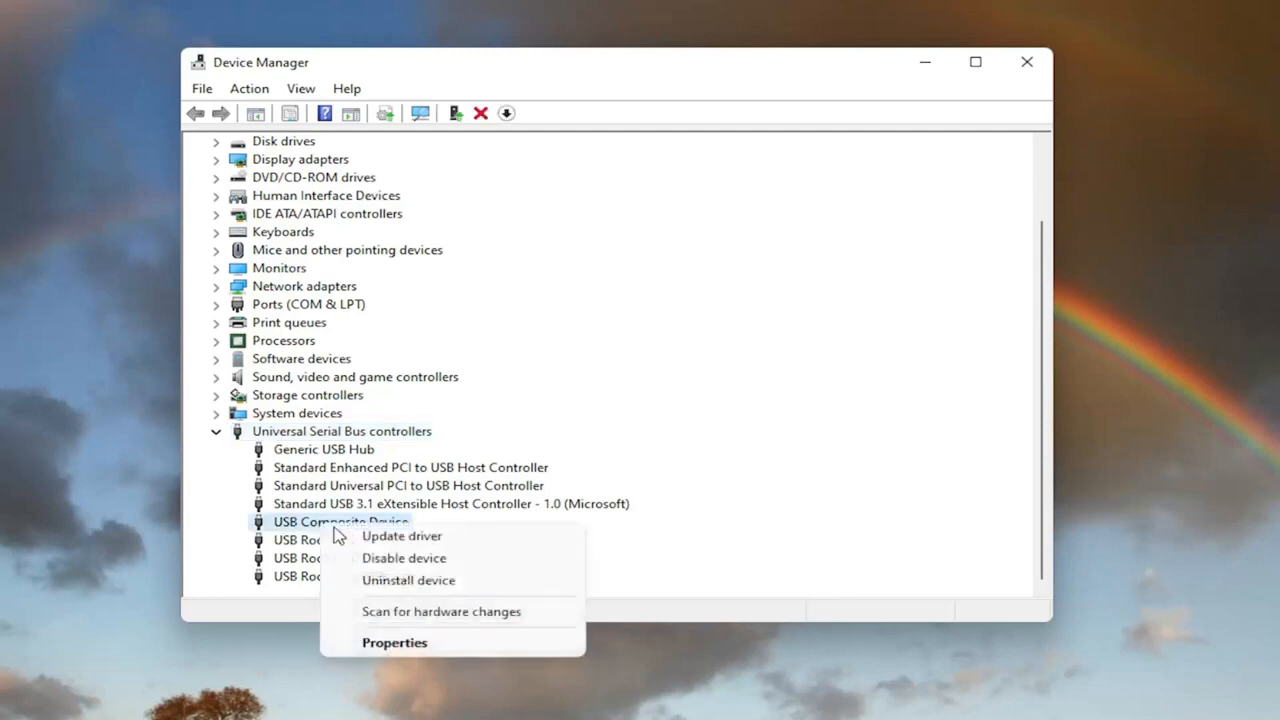
left_click(401, 535)
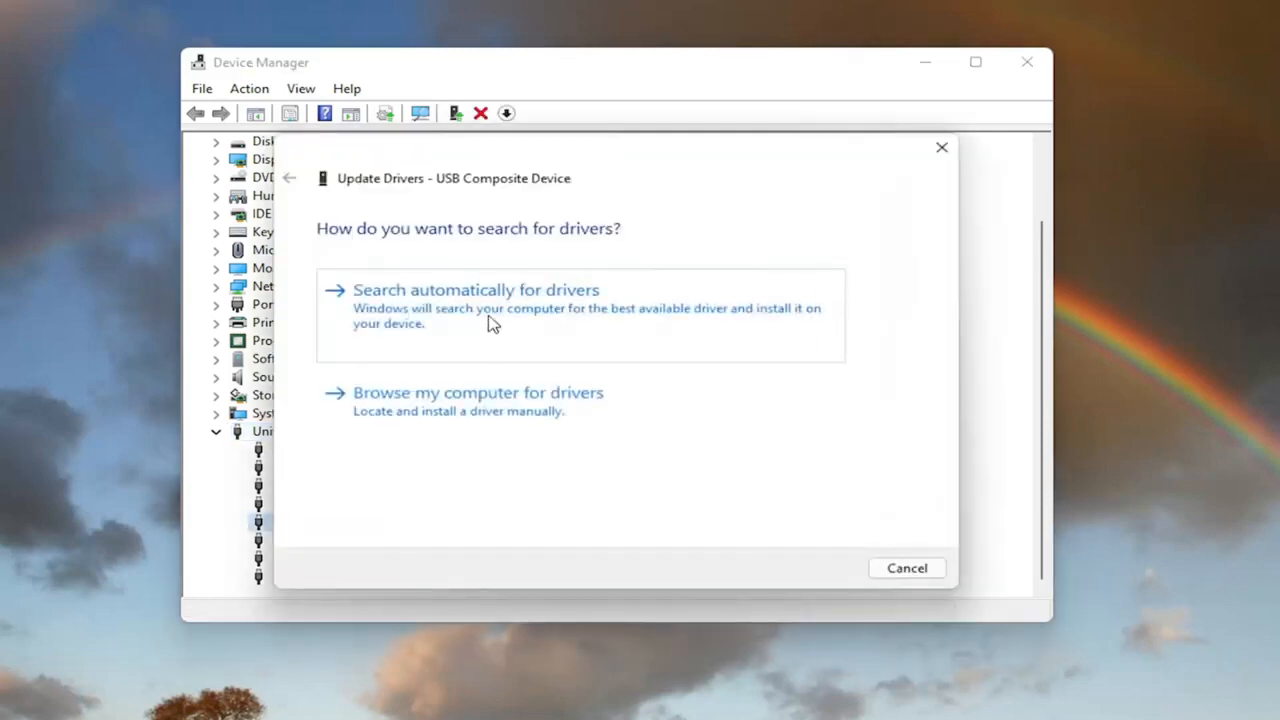
left_click(475, 289)
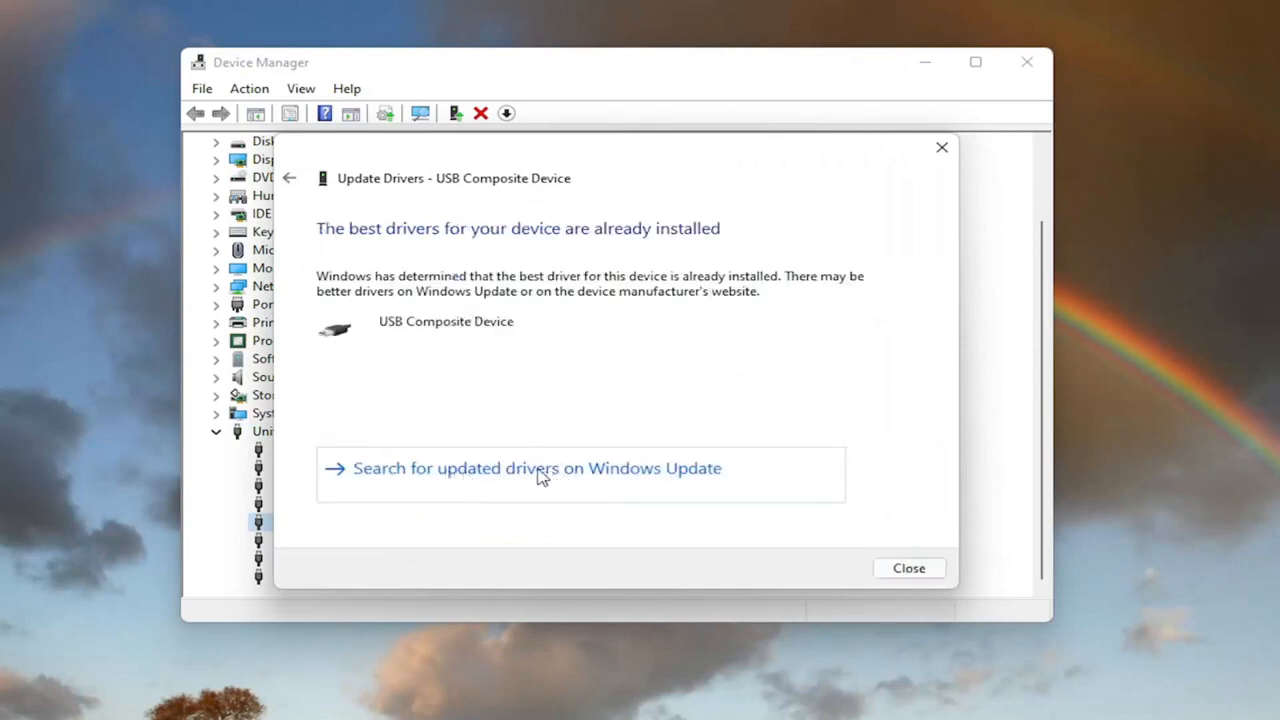
left_click(537, 468)
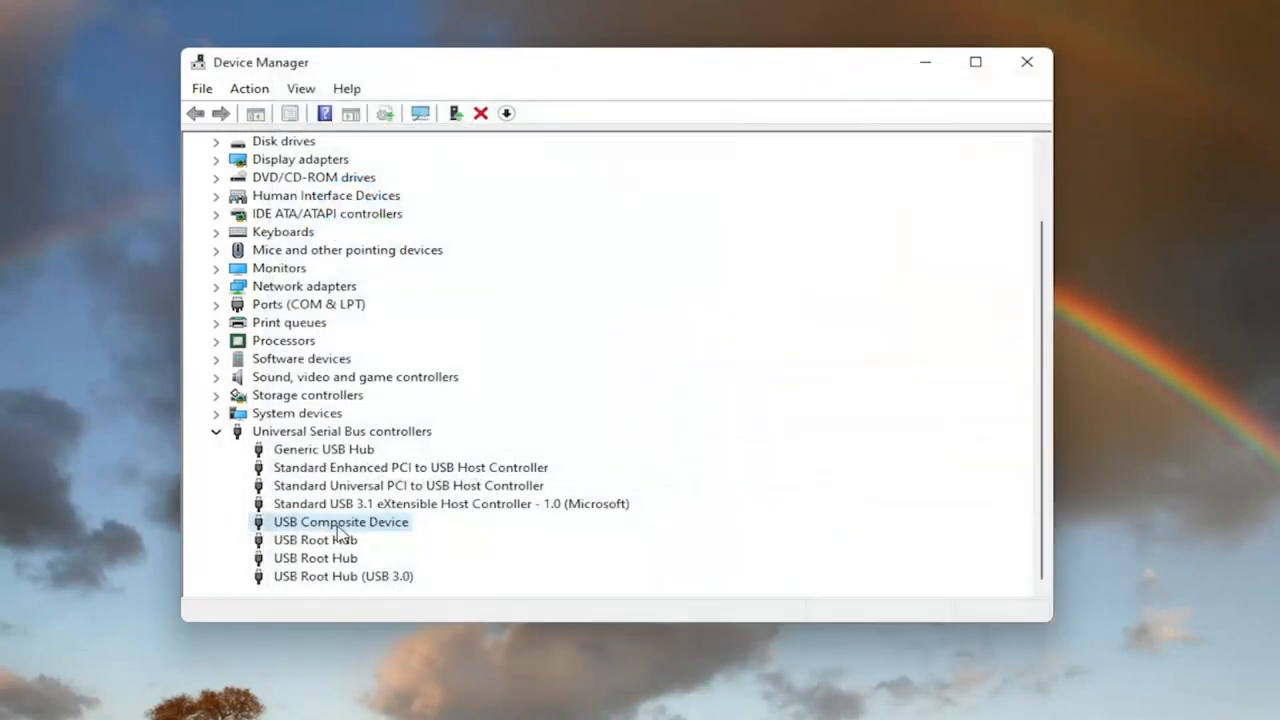
Reinstall USB Composite Device by choosing its driver from this computer's compatible list.
double_click(341, 521)
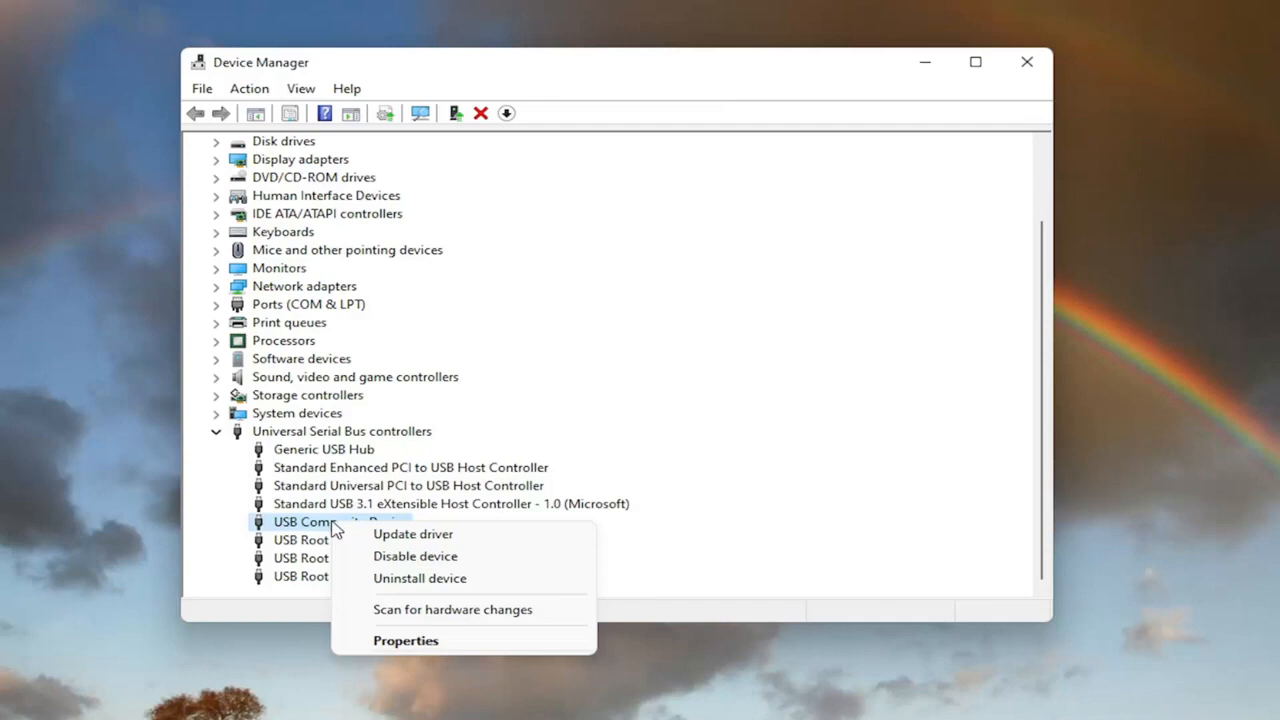
left_click(412, 533)
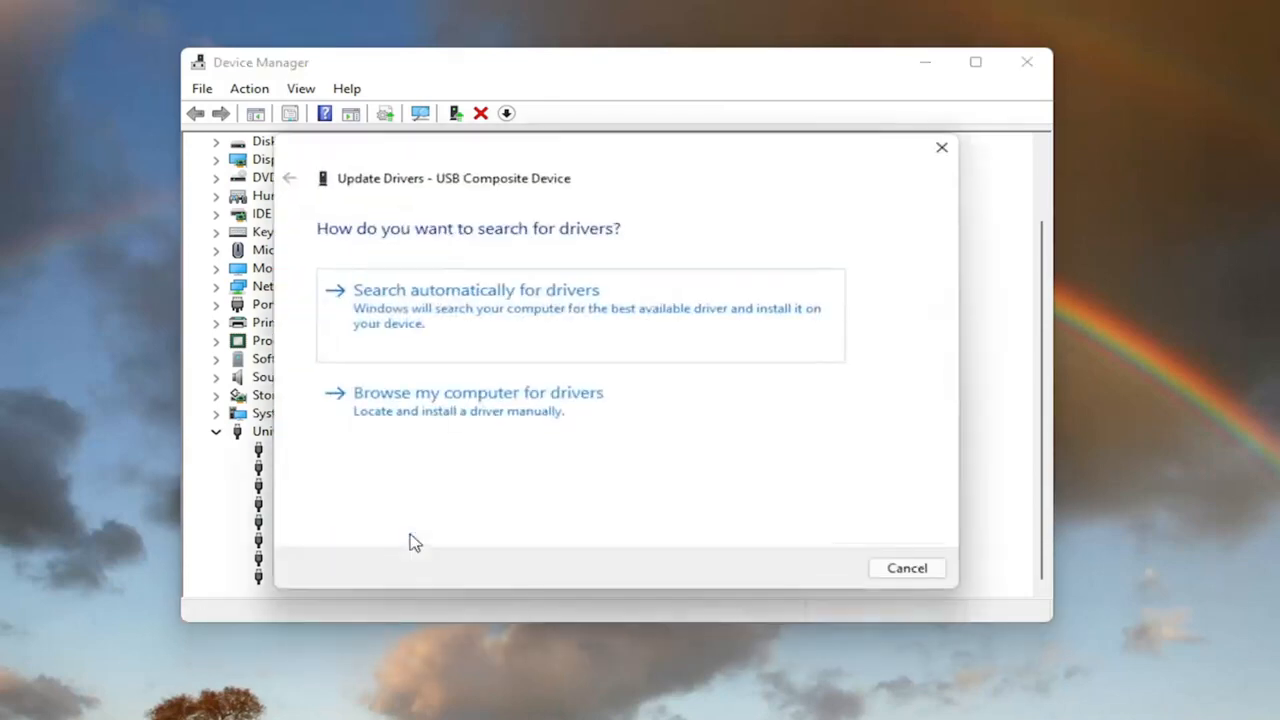
mouse_move(527, 415)
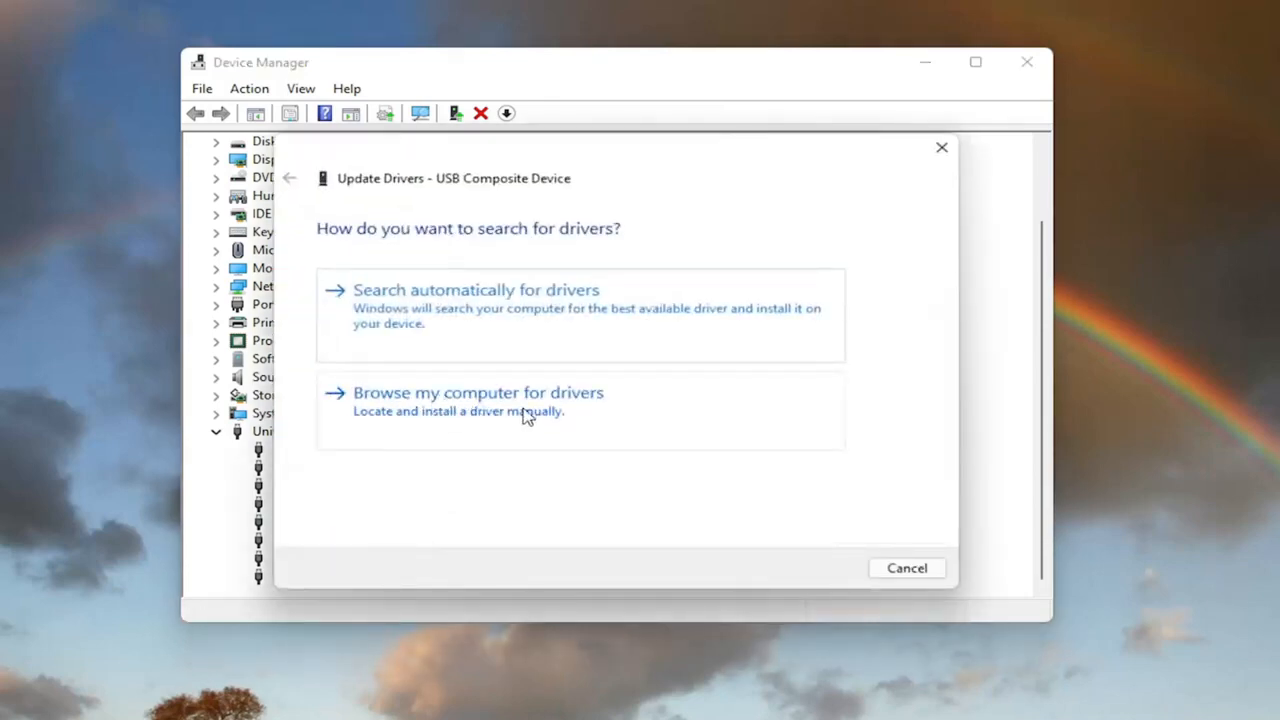
left_click(478, 392)
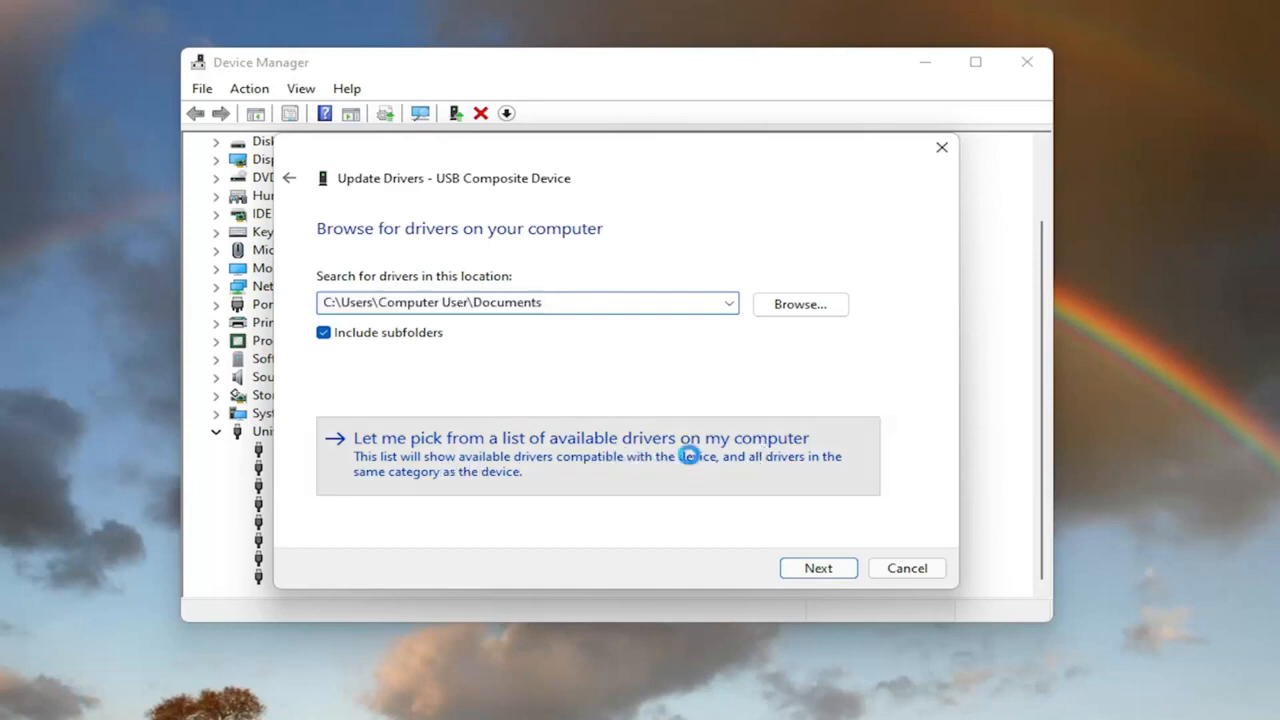
left_click(580, 438)
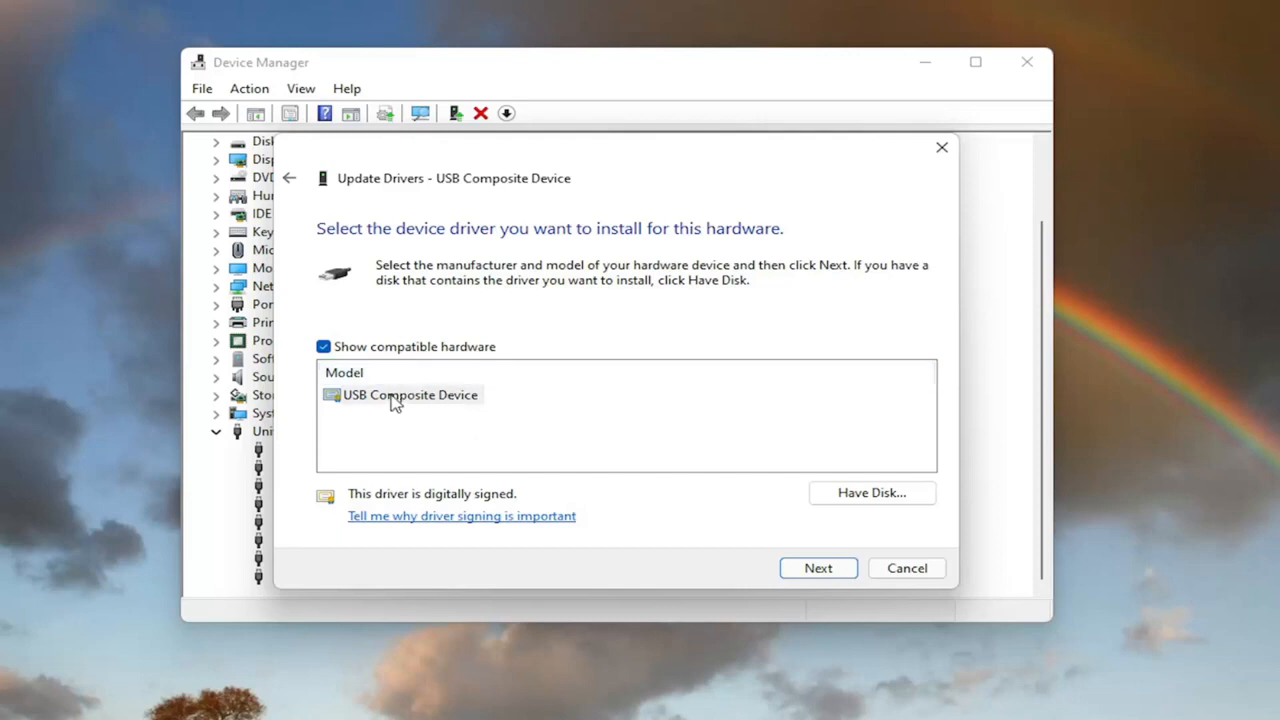
mouse_move(407, 394)
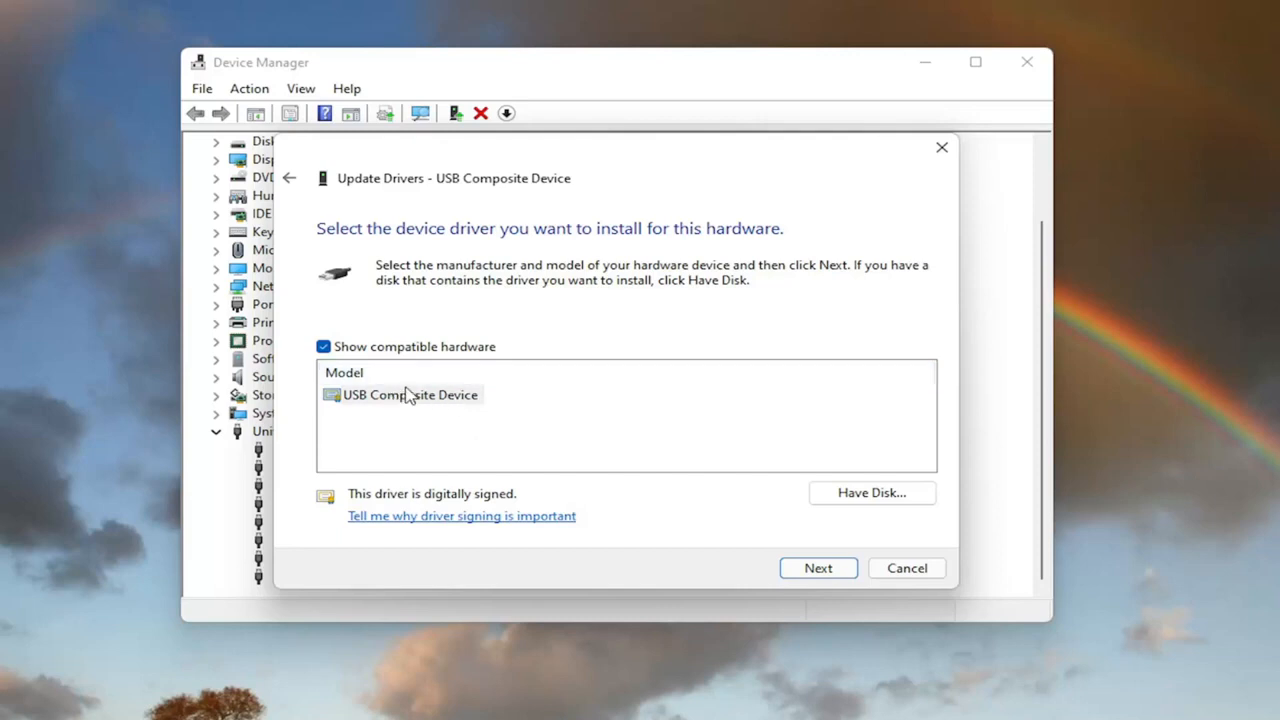
left_click(817, 568)
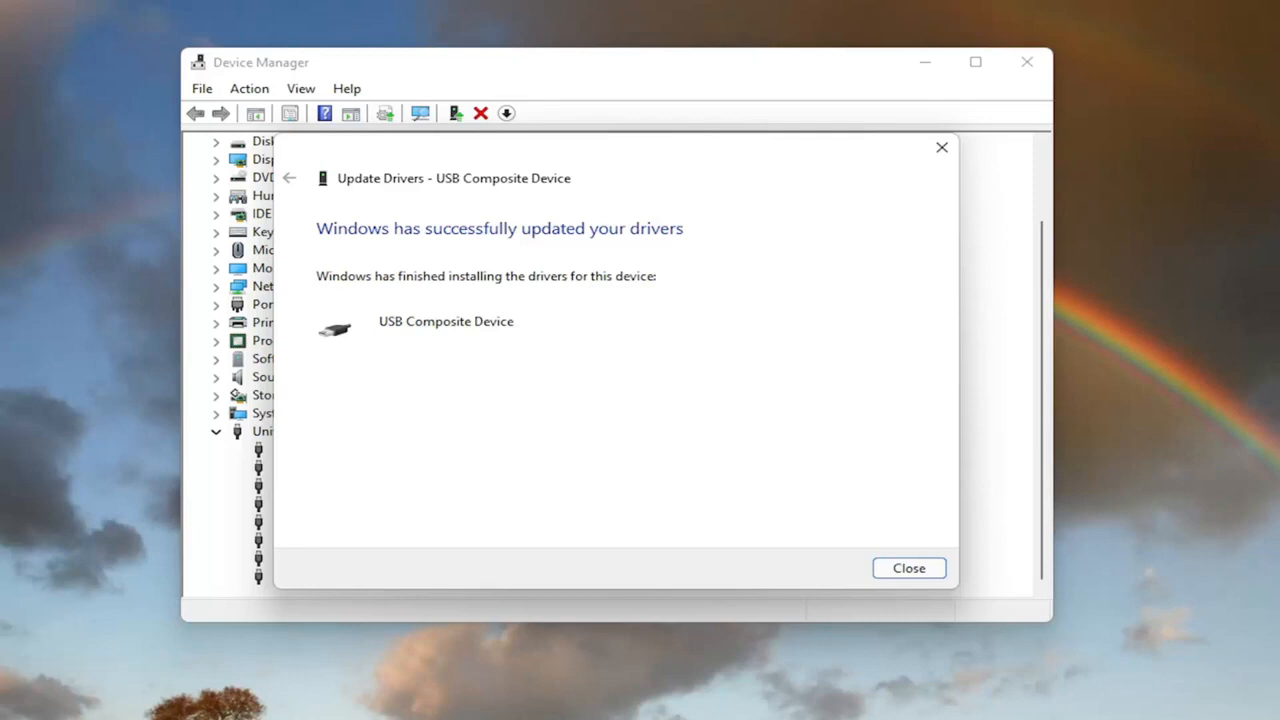
Close the driver update confirmation.
left_click(907, 568)
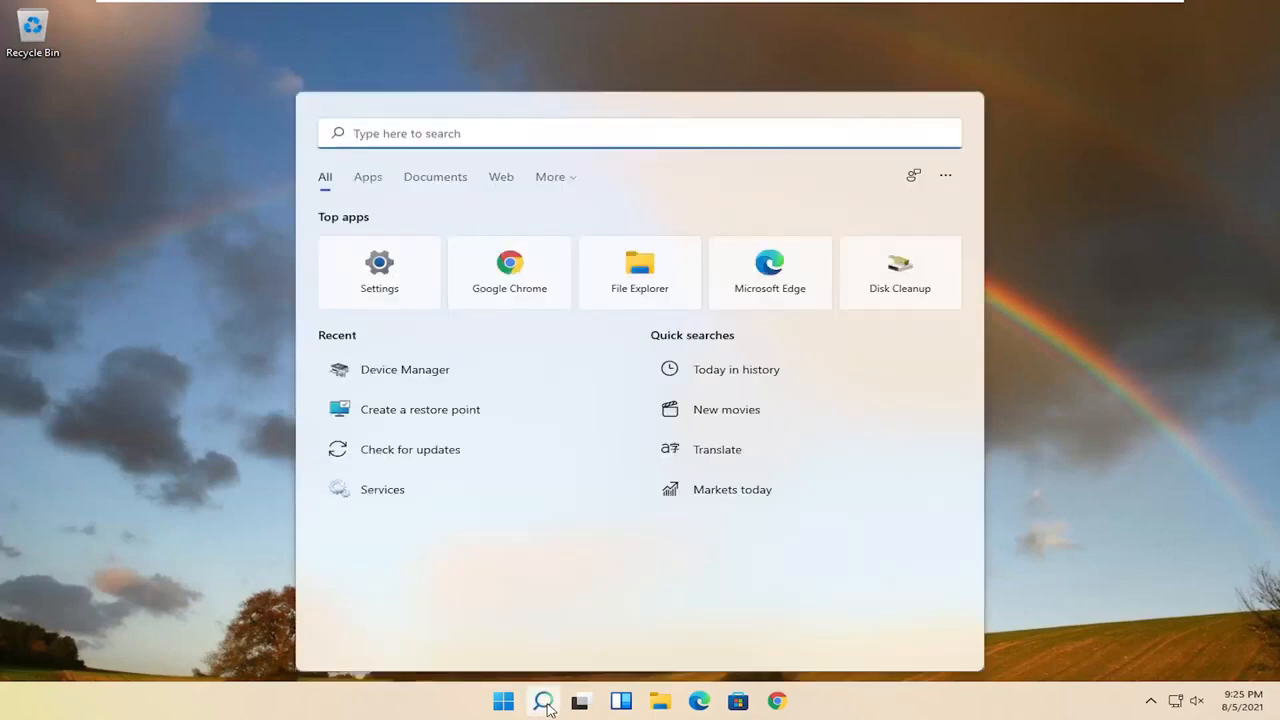
Search 'cmd' and launch Command Prompt as administrator, approving User Account Control.
type("cmd")
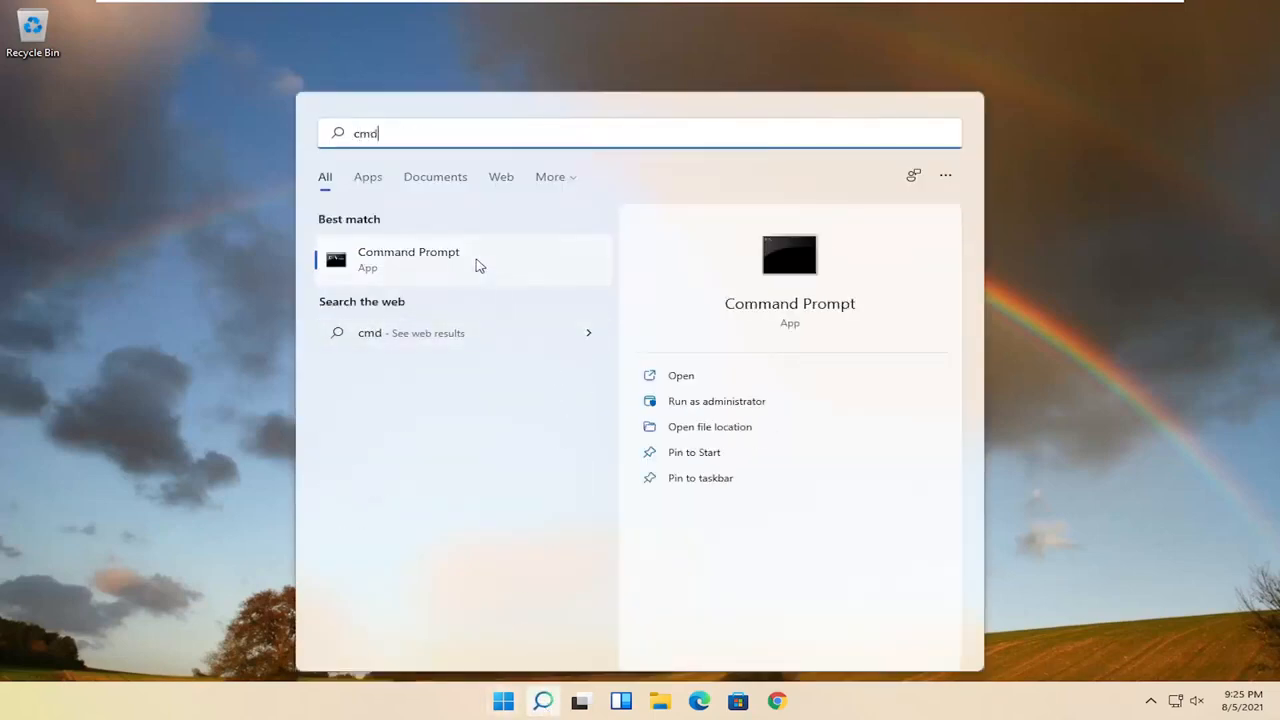
right_click(408, 259)
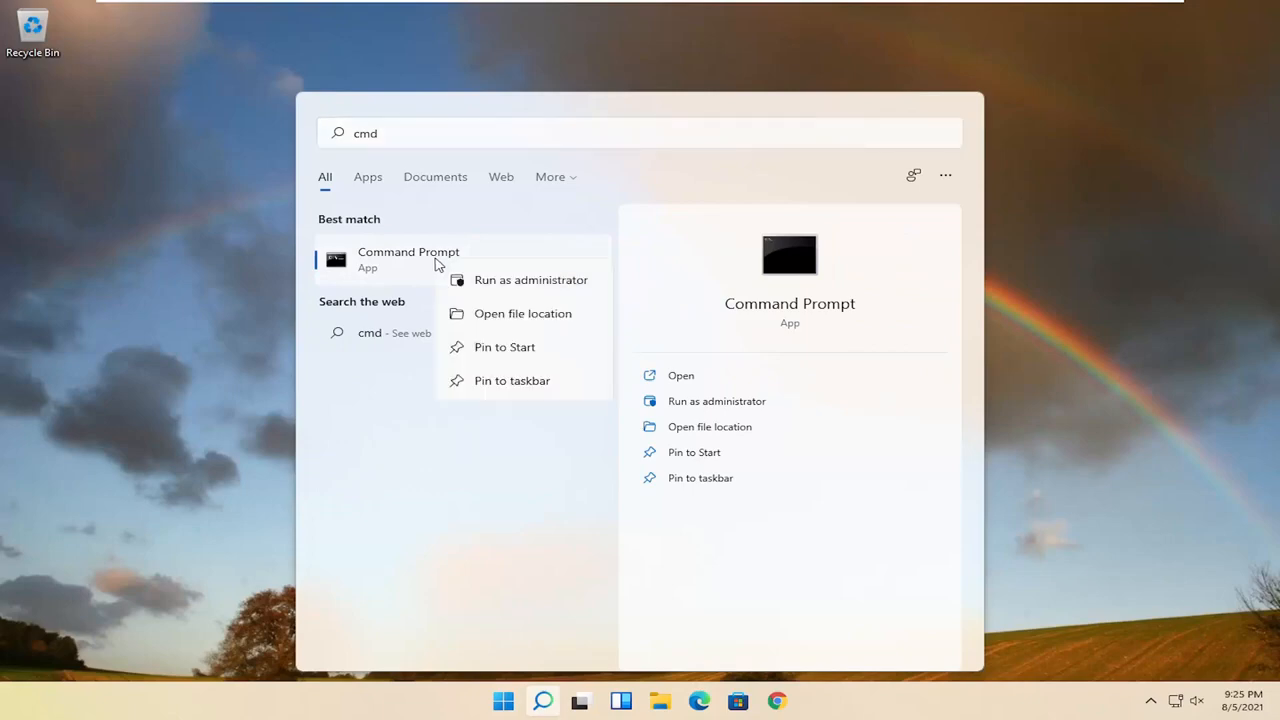
left_click(531, 279)
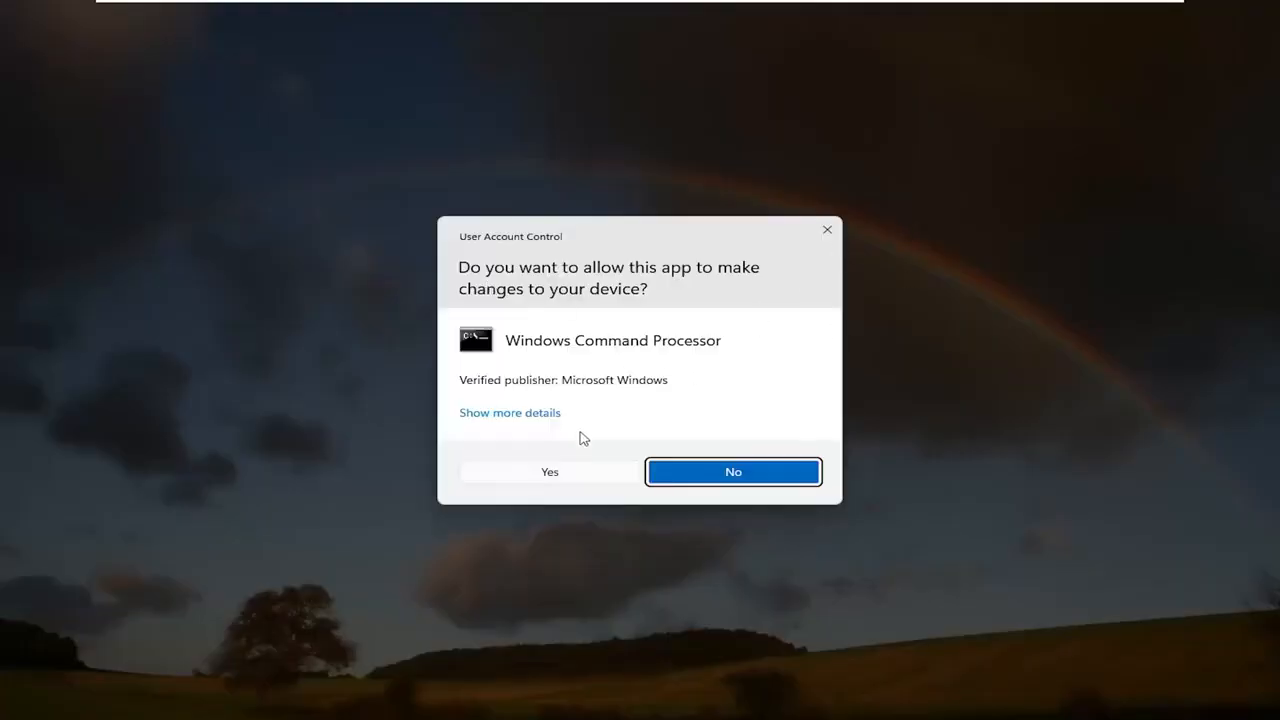
left_click(548, 471)
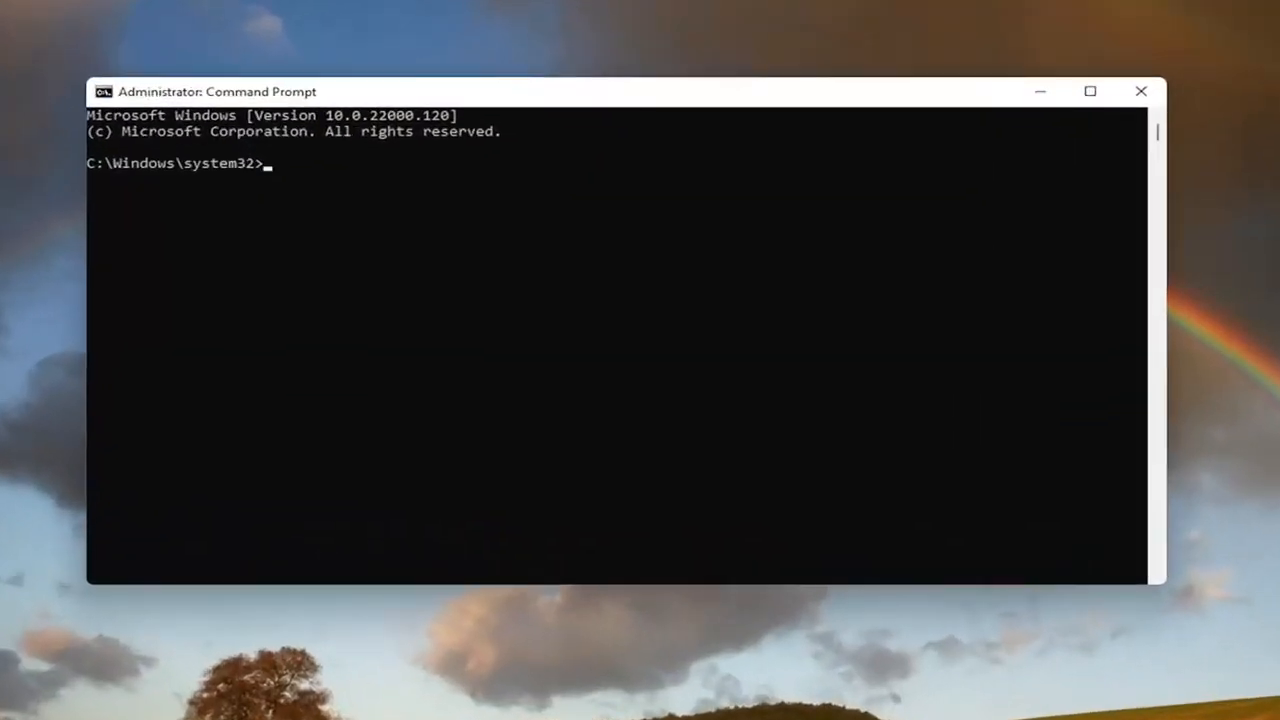
mouse_move(720, 95)
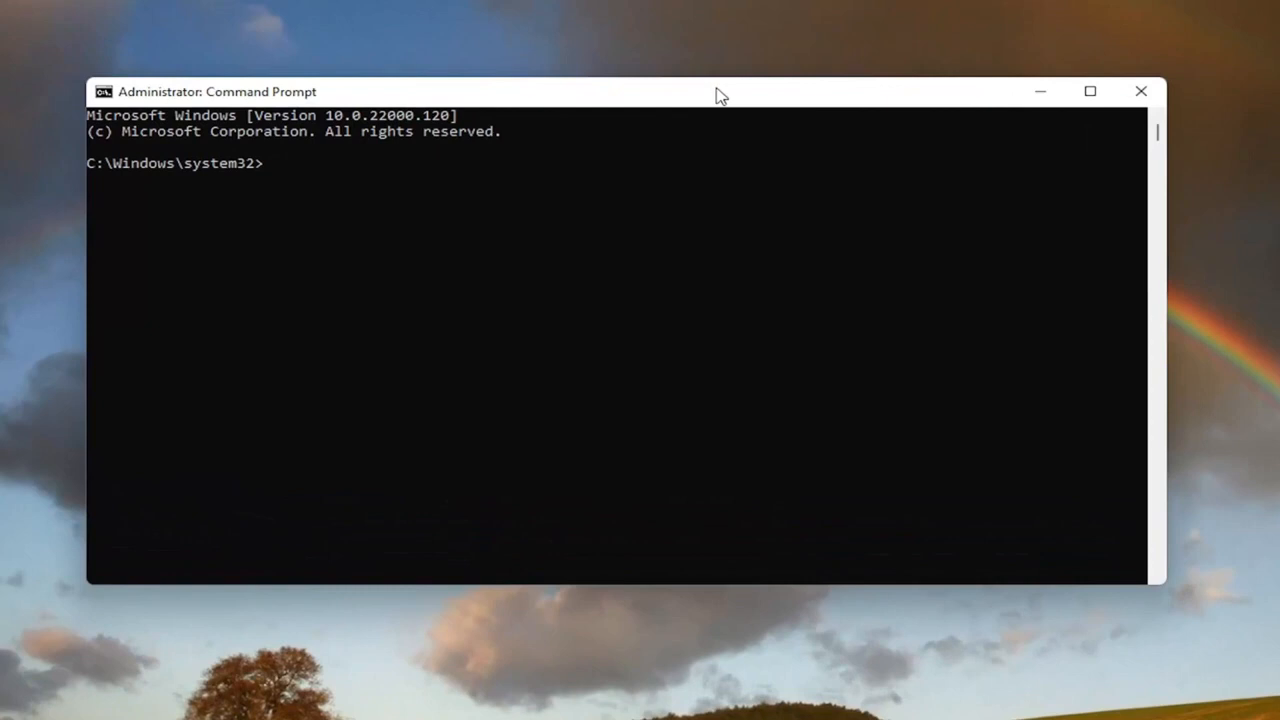
mouse_move(670, 110)
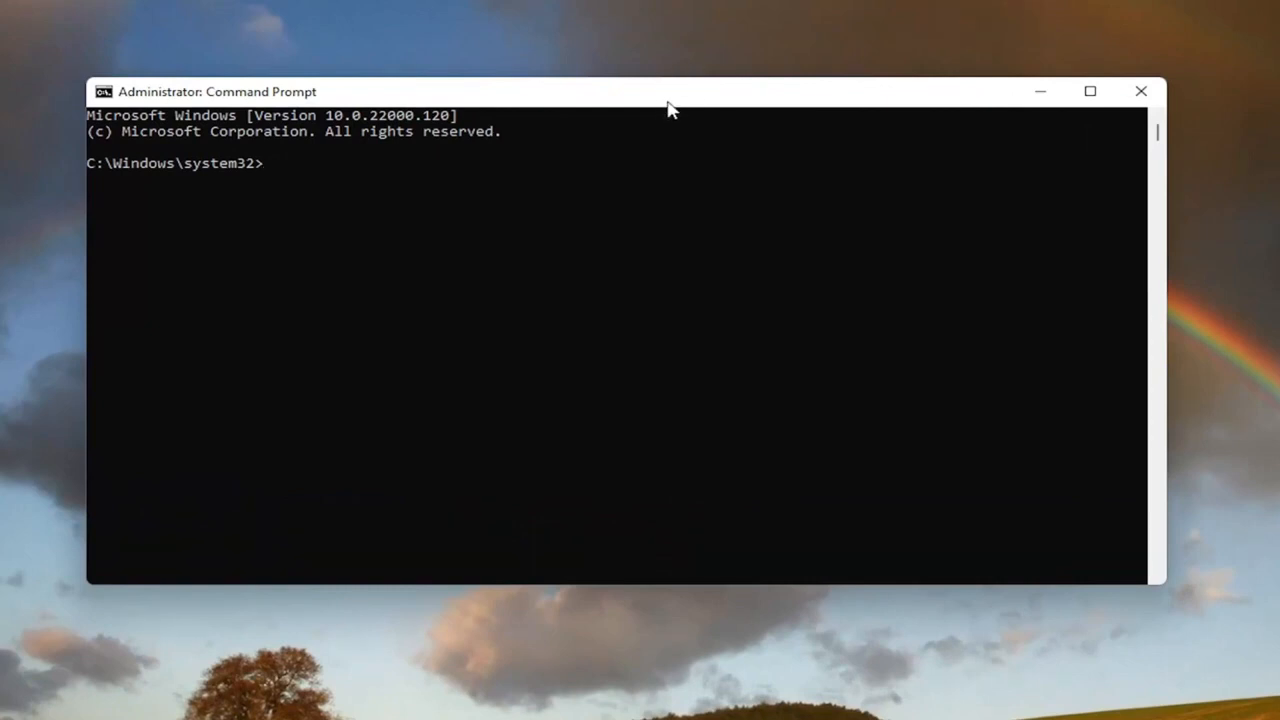
mouse_move(622, 94)
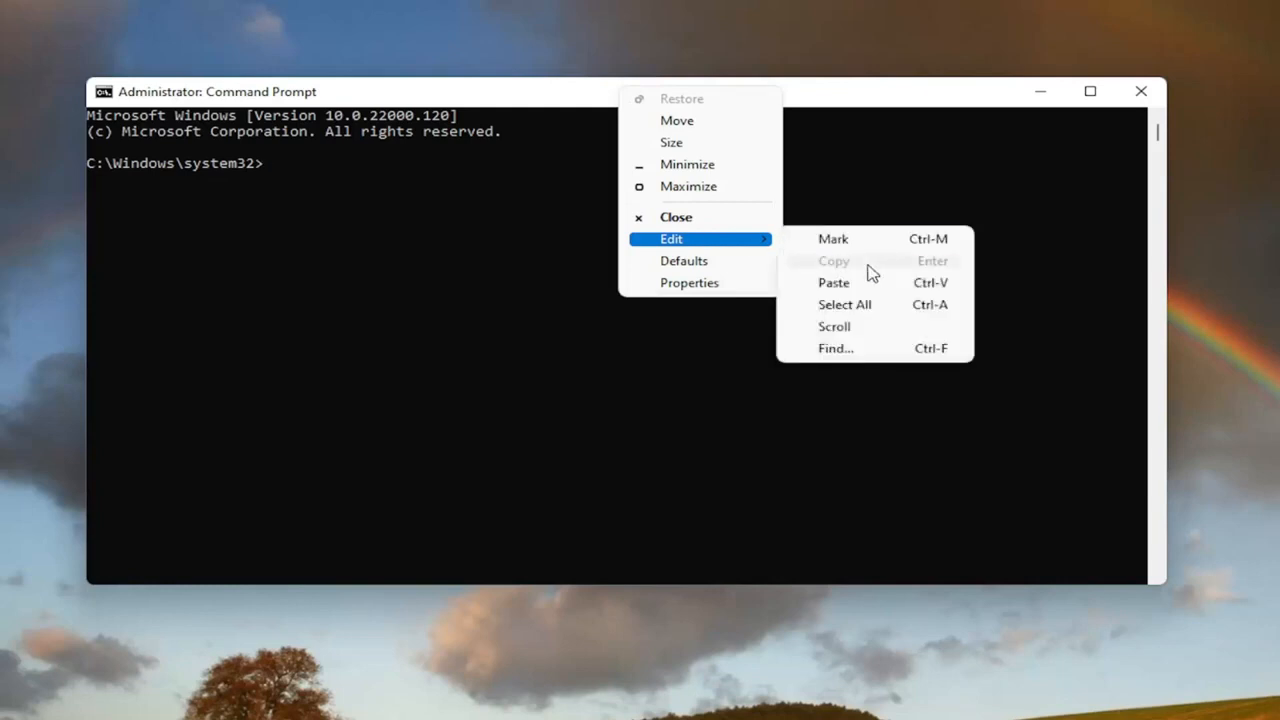
Paste the msdt.exe troubleshooter command into the administrator Command Prompt.
left_click(833, 282)
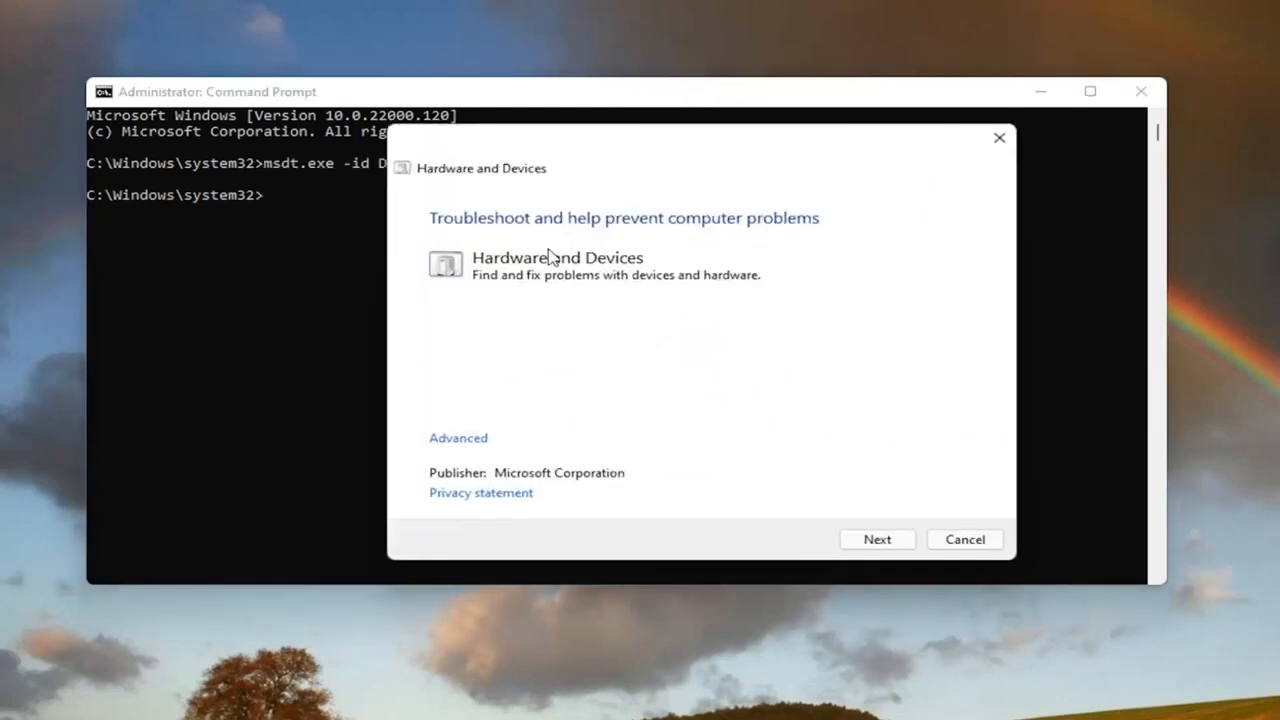
Run the Hardware and Devices scan with Apply repairs automatically enabled.
left_click(963, 539)
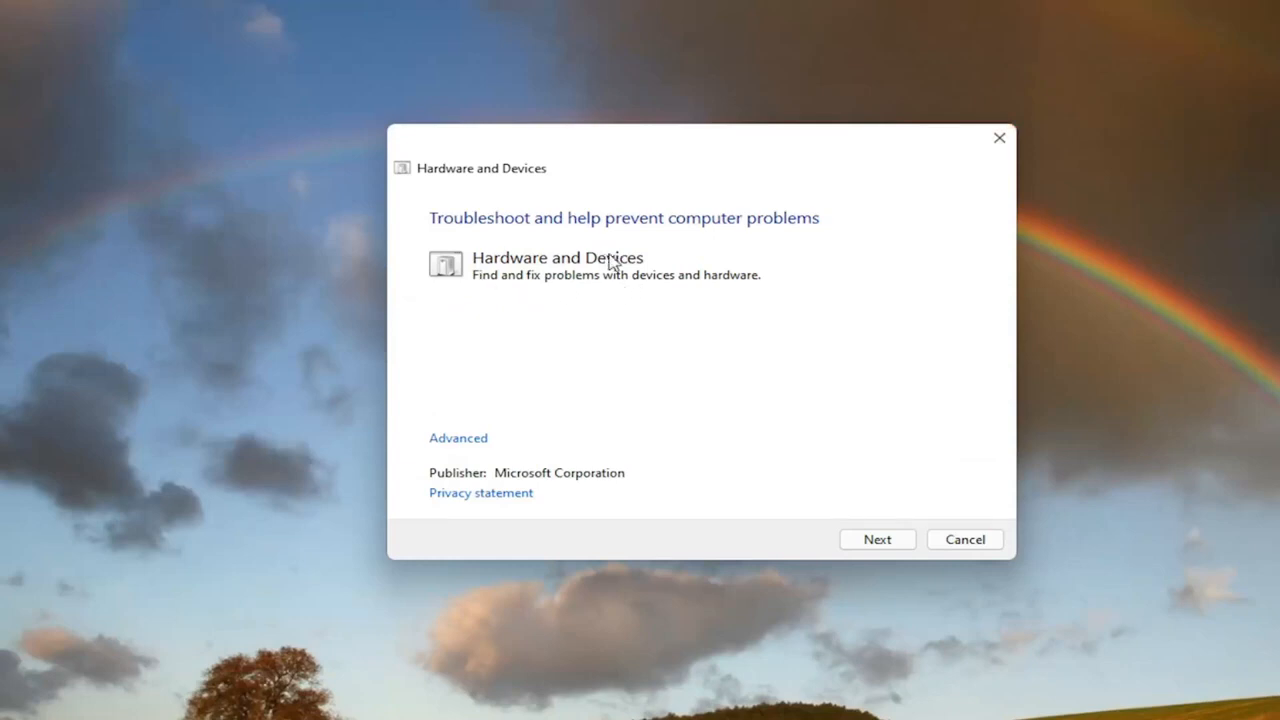
mouse_move(648, 288)
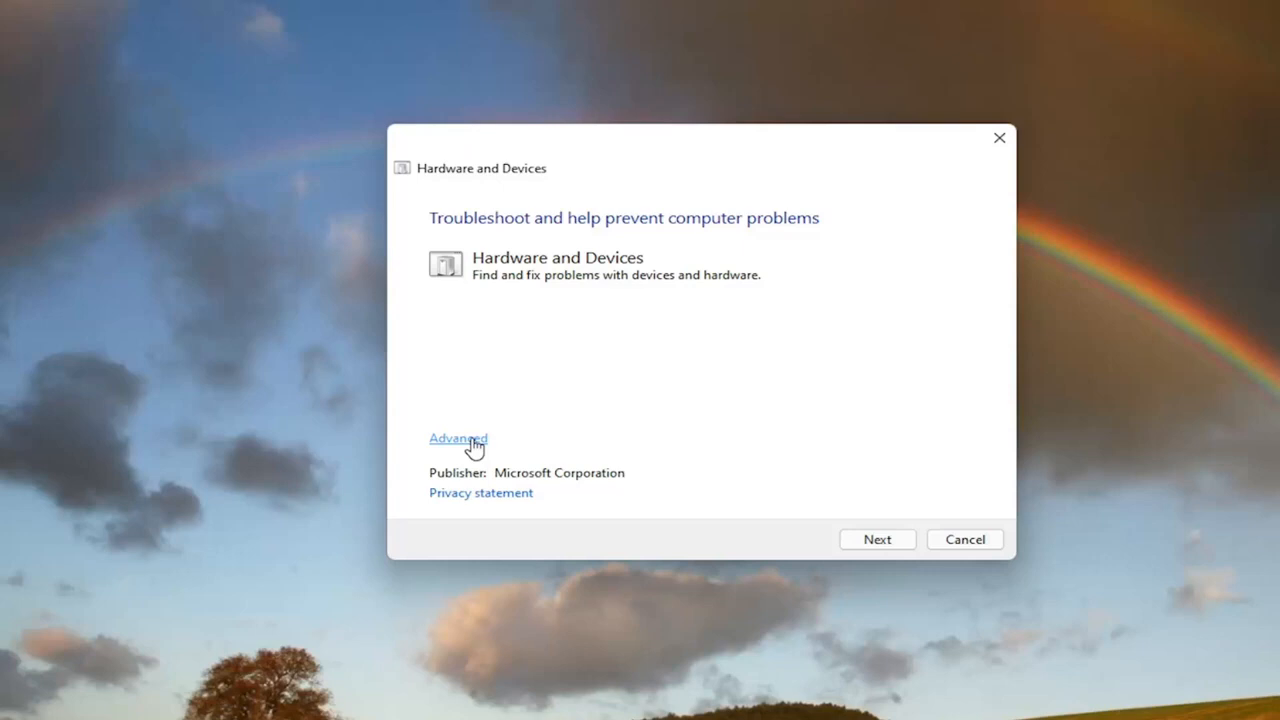
left_click(458, 438)
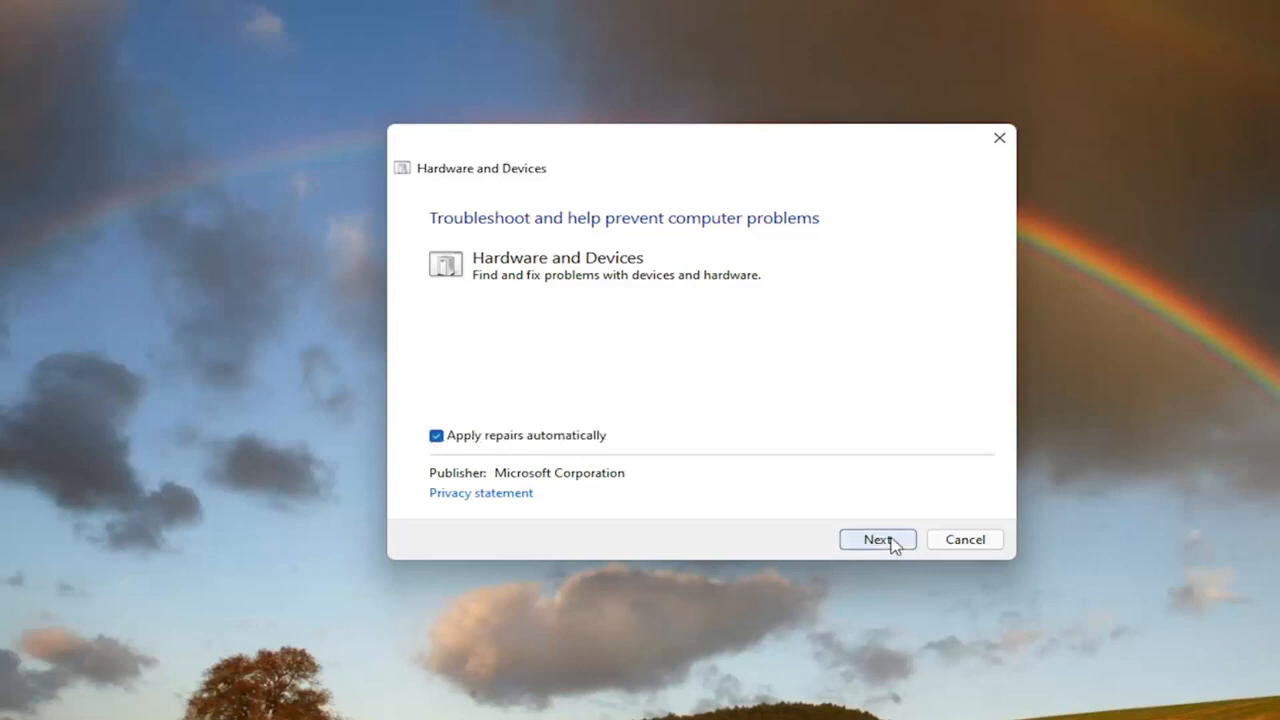
left_click(877, 539)
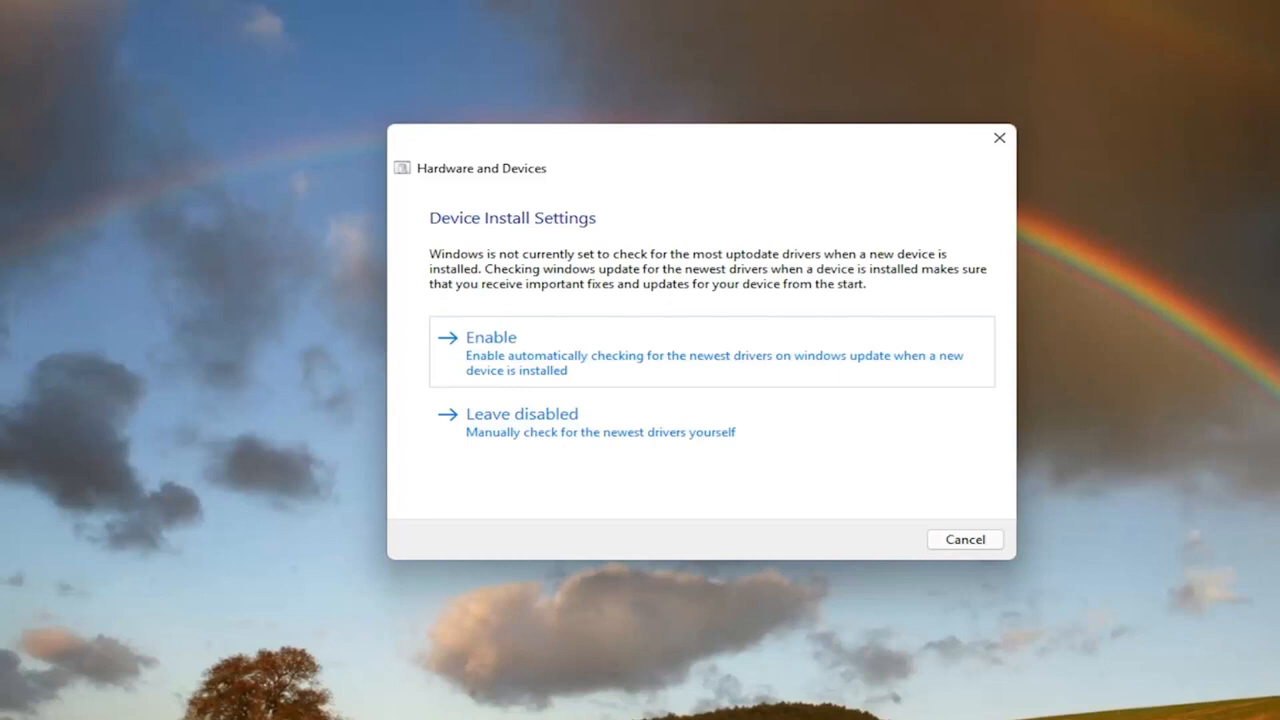
mouse_move(715, 220)
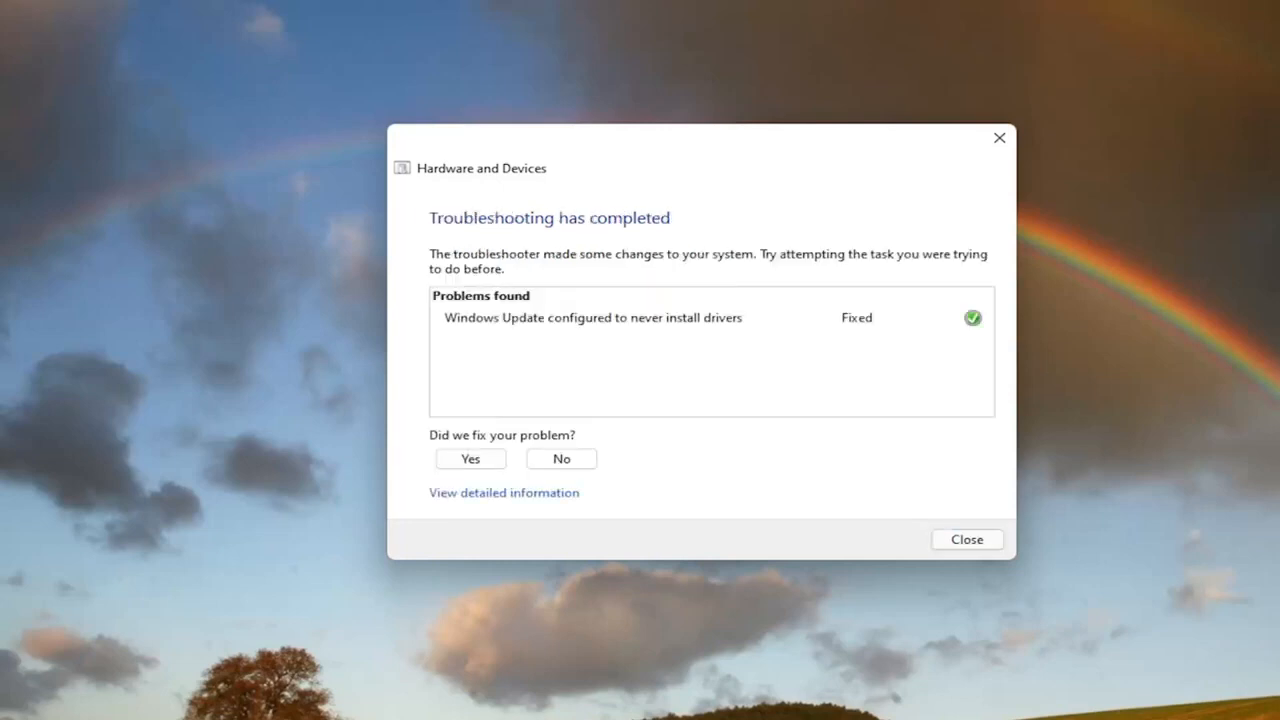
mouse_move(615, 289)
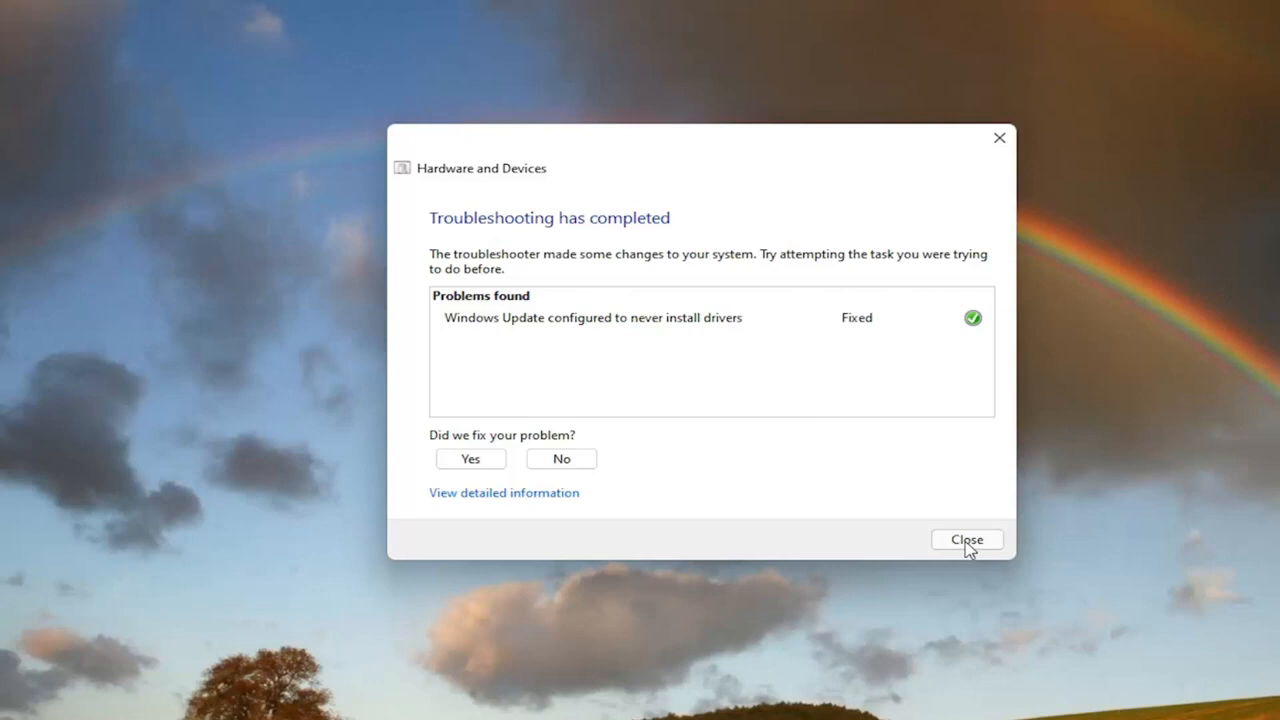
Open the Start button's quick links menu.
right_click(484, 700)
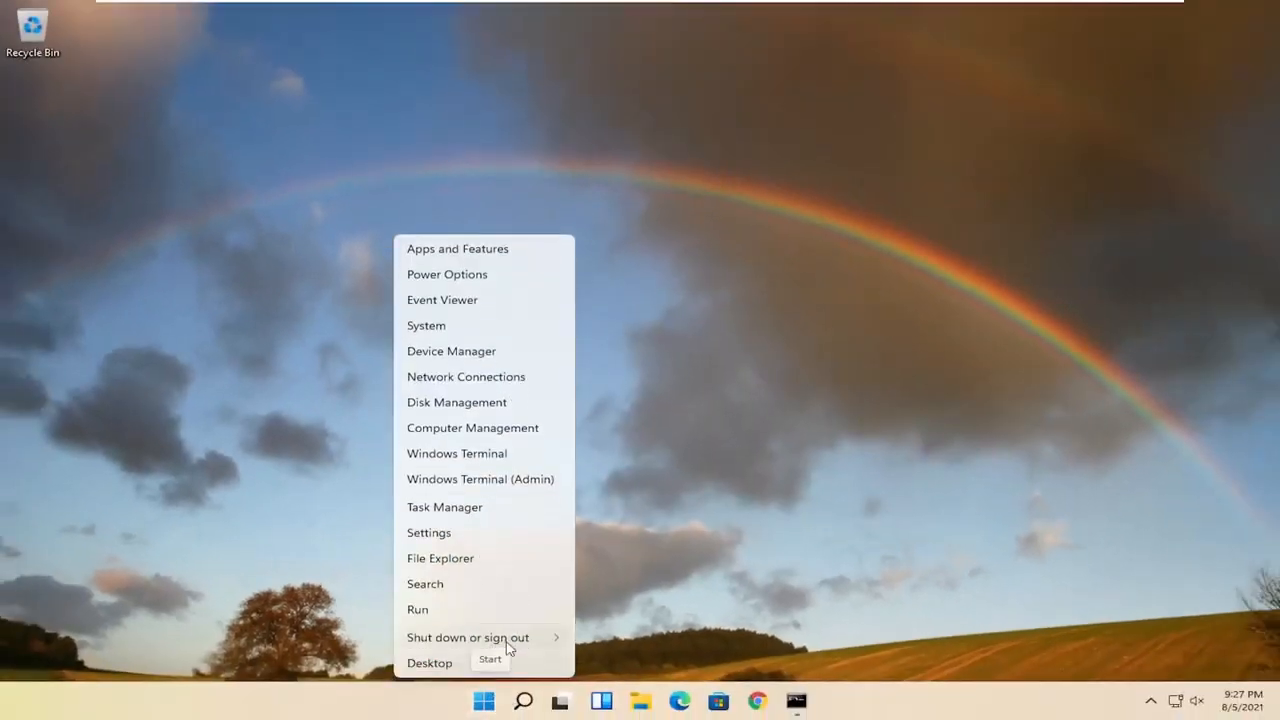
Restart Windows from the Shut down or sign out menu.
left_click(468, 637)
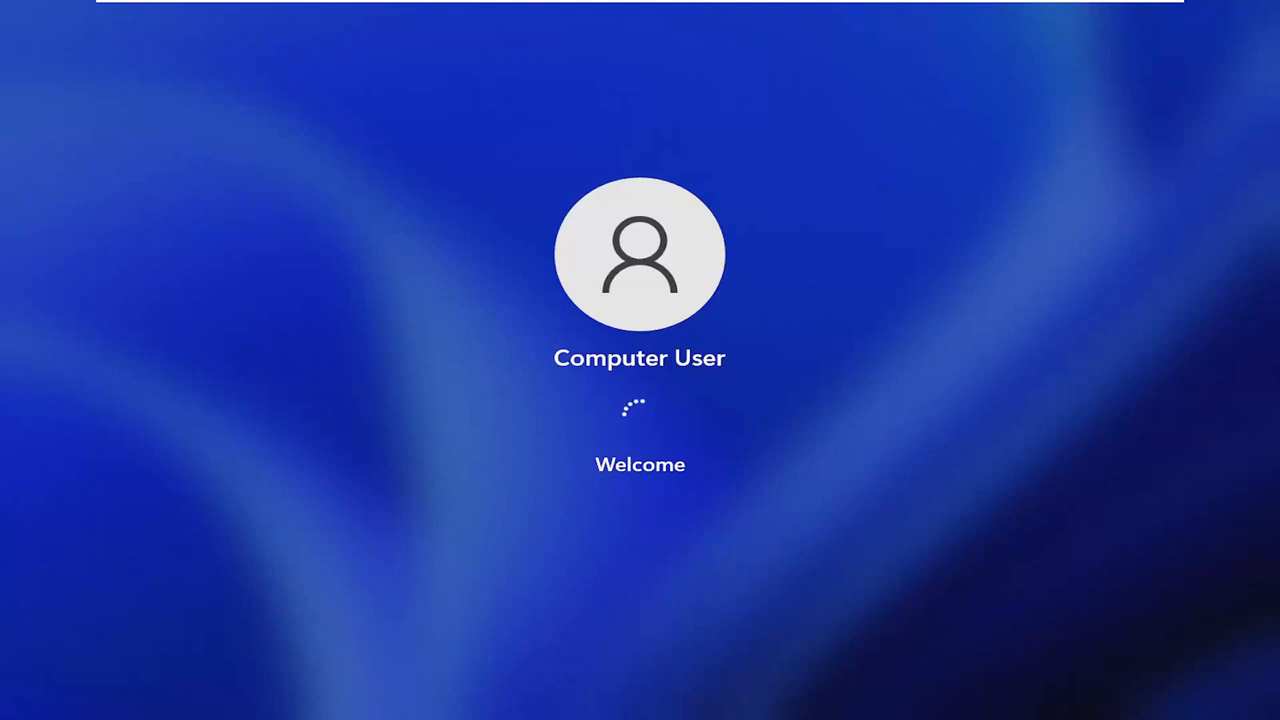